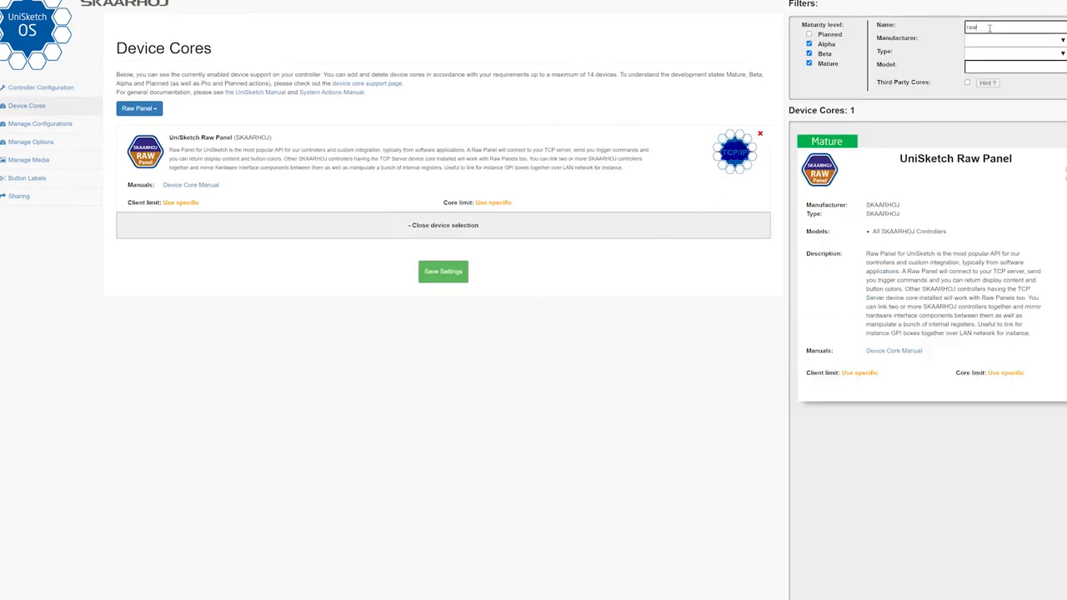
# Add the UniSketch Raw Panel core to the device cores and confirm the addition
pyautogui.click(444, 270)
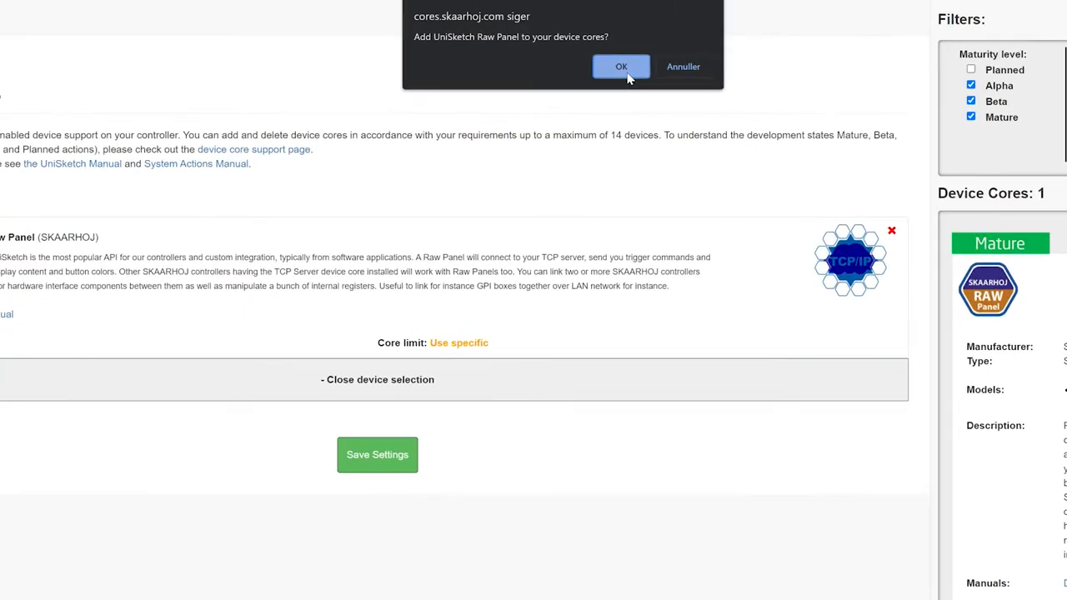
pyautogui.click(620, 66)
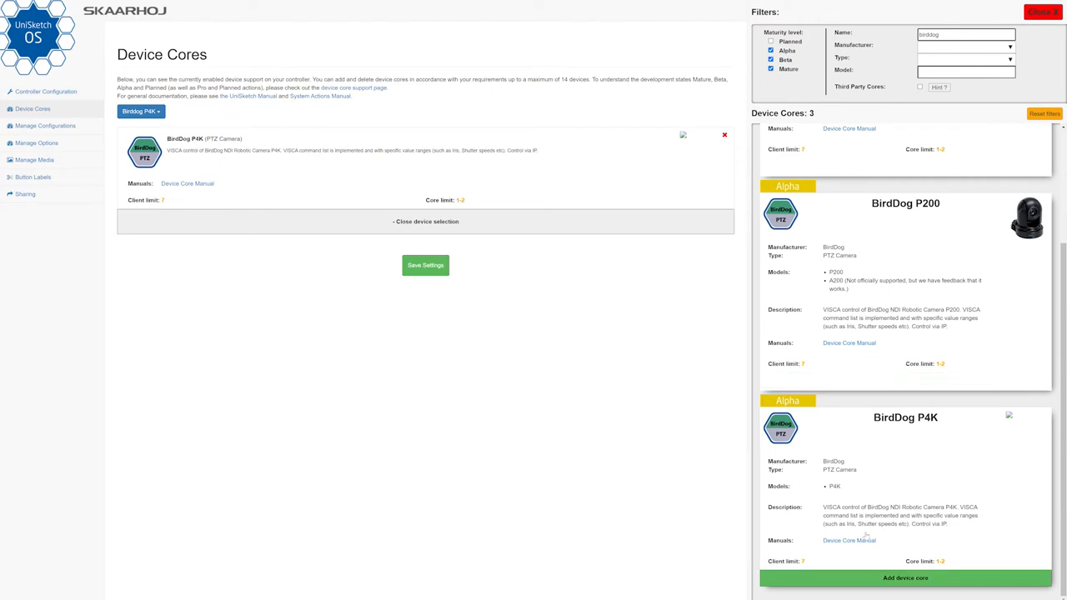
# Add the BirdDog P4K camera core and confirm, creating a second BirdDog P4K entry
pyautogui.click(903, 576)
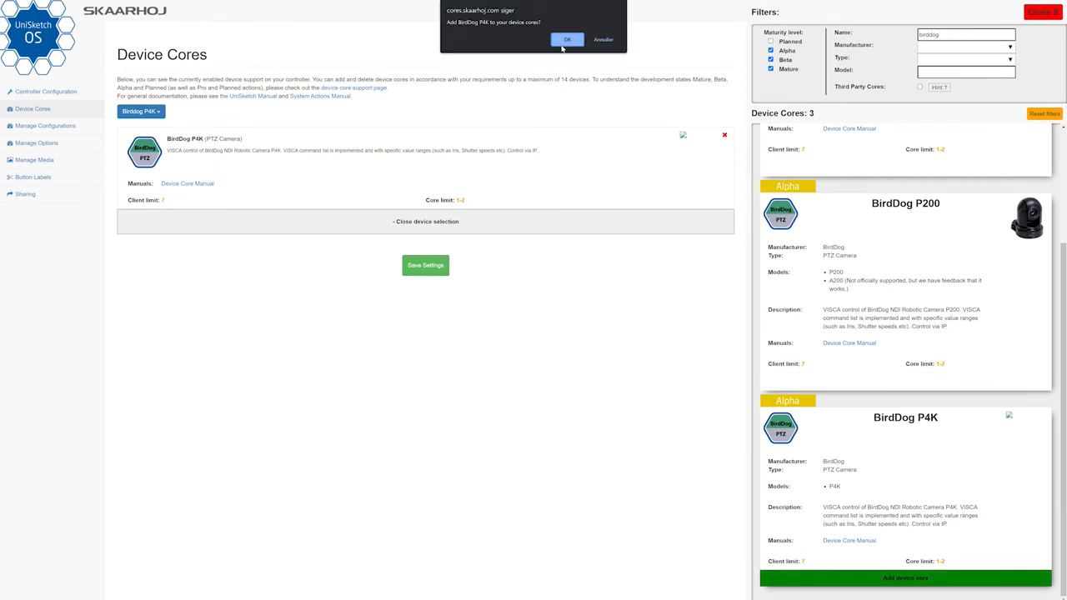
pyautogui.click(567, 40)
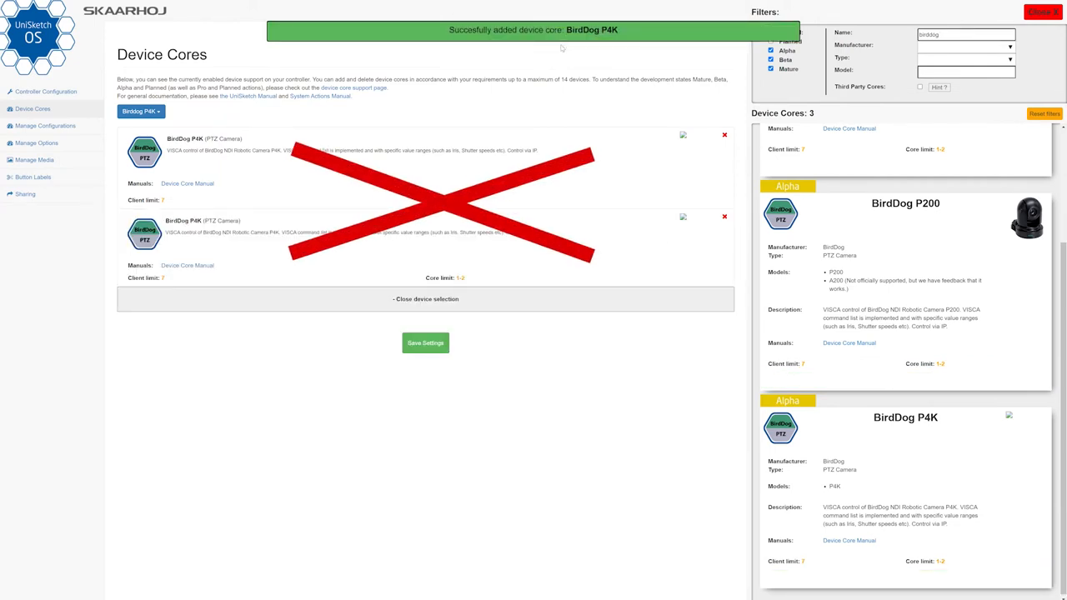